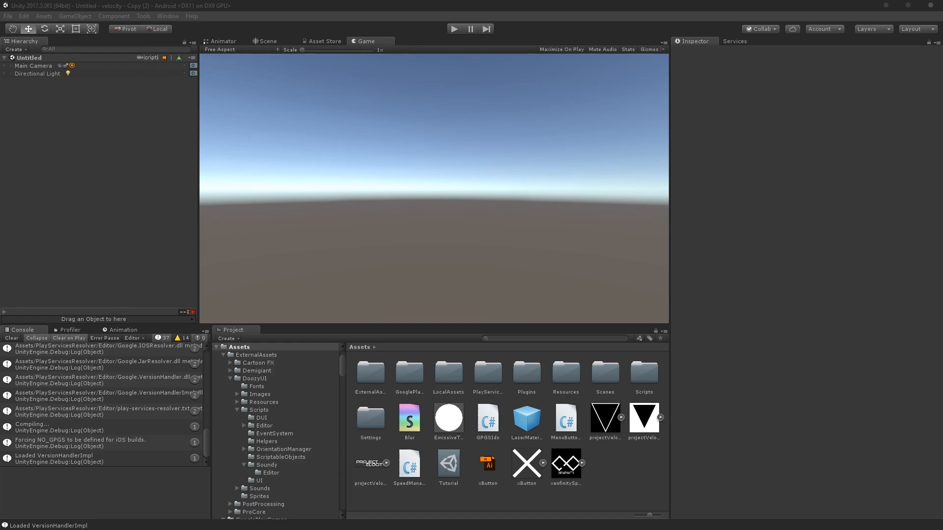
mouse_move(579, 379)
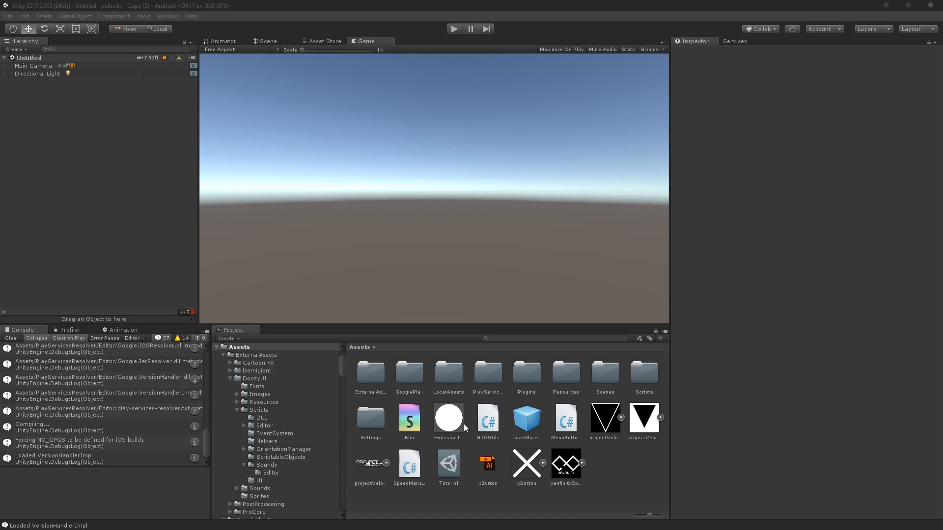
mouse_move(622, 409)
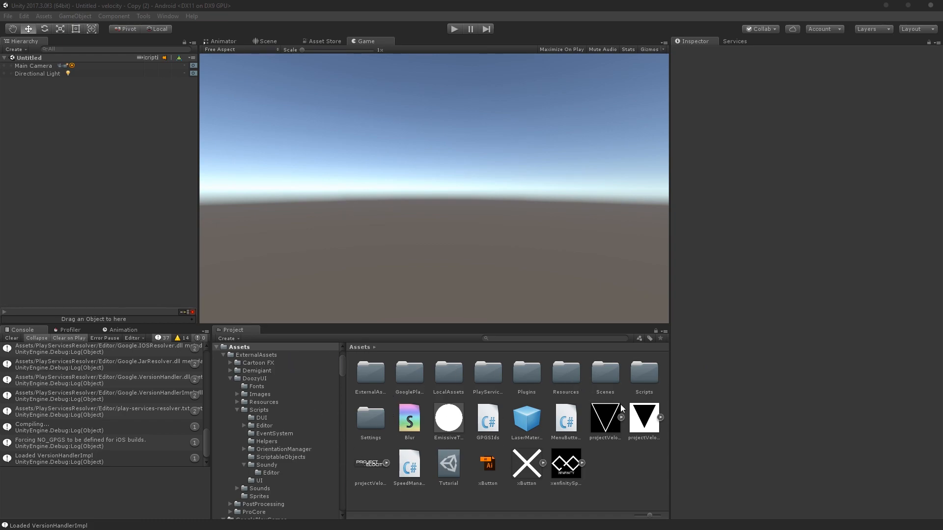
Step: Create a C# script named CooldownScript in Assets, then select the Main Camera
right_click(622, 409)
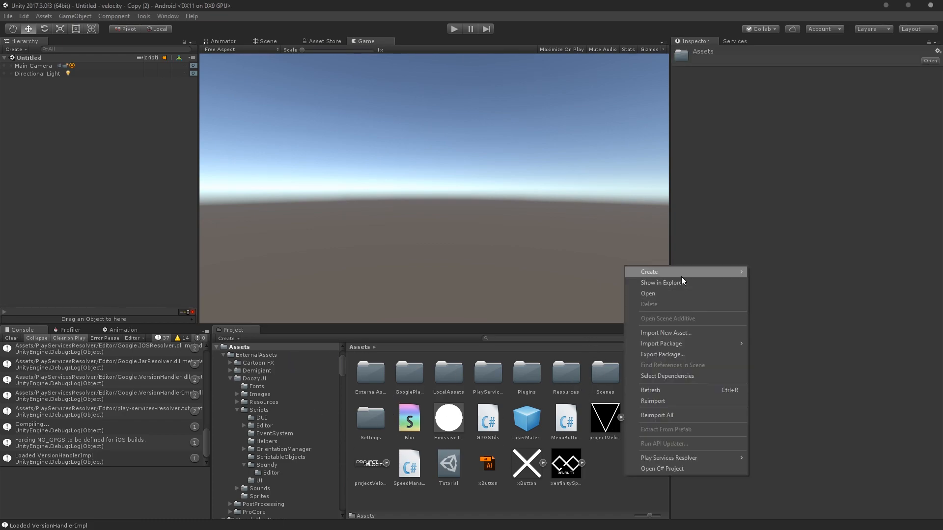
click(649, 271)
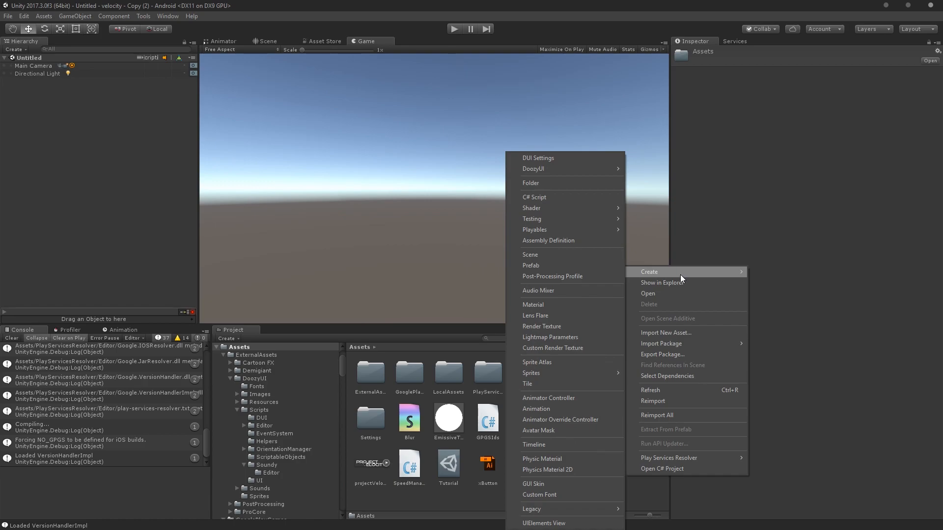
click(534, 197)
text(Cooldown)
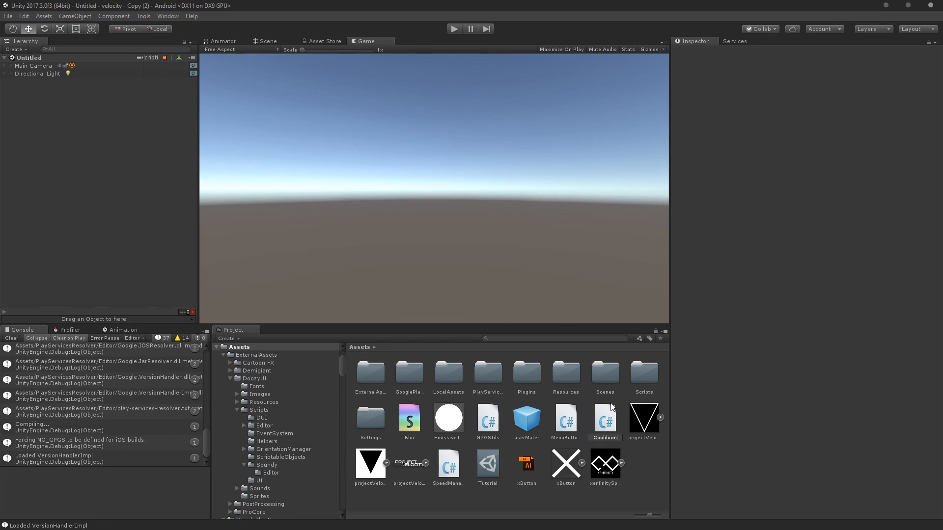
click(605, 421)
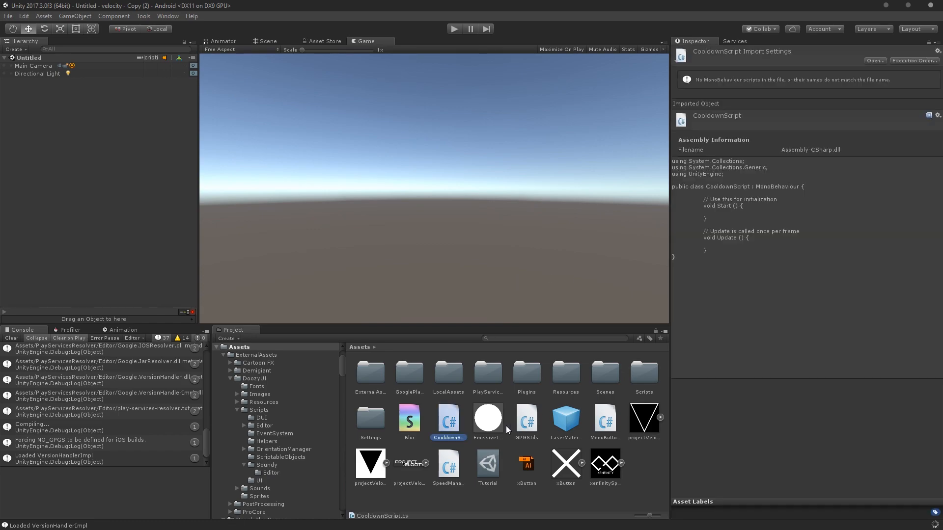
click(34, 65)
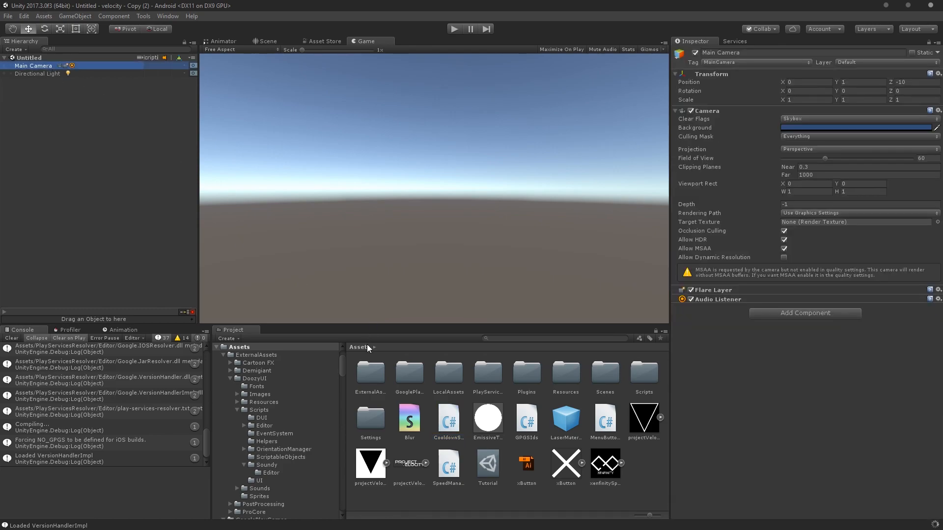
Step: Open CooldownScript in Visual Studio and delete its default Start and Update methods
click(448, 420)
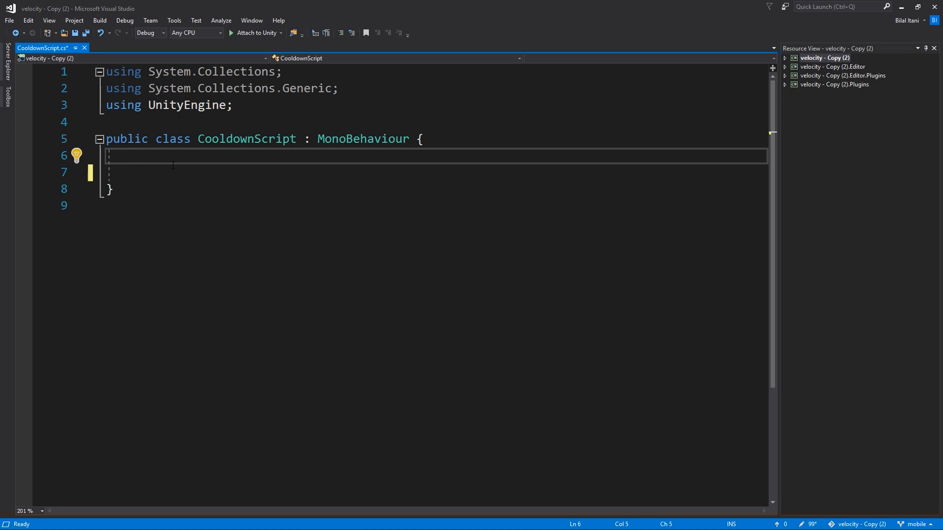
Step: Declare 'public int cooldownTime;' and 'private int nextFireTime;' inside the CooldownScript class
key(enter)
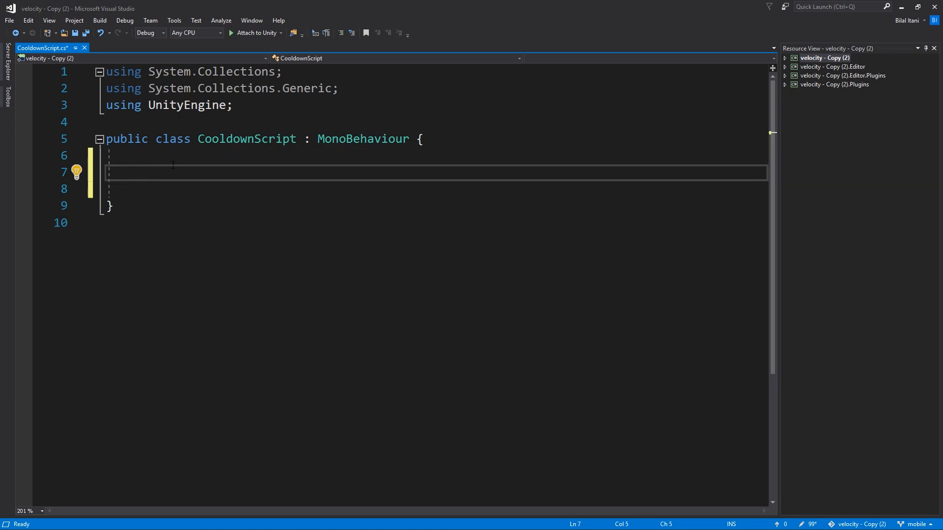
text(public)
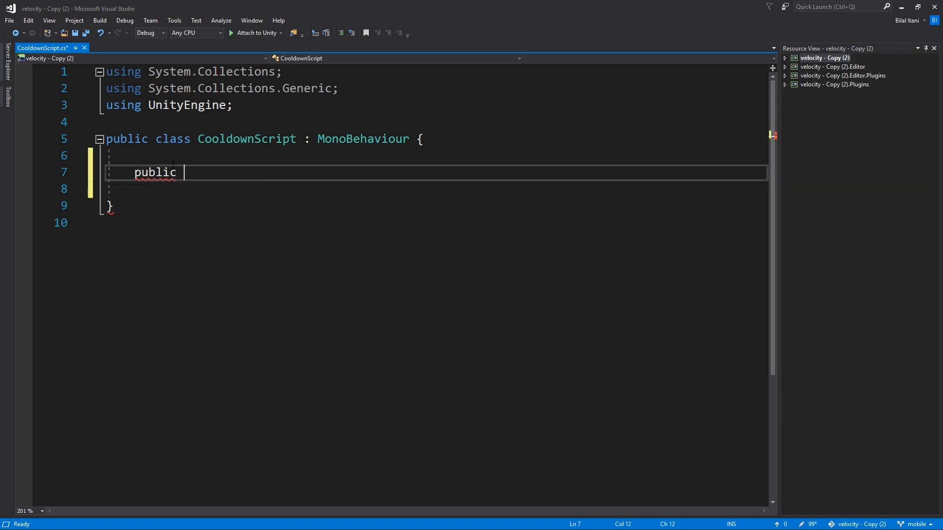
text(int)
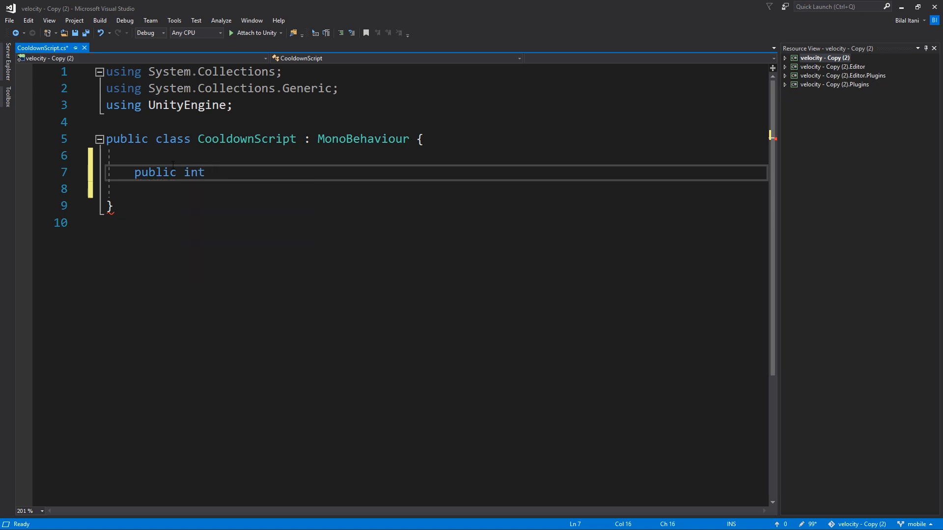
text(cooldownTime;)
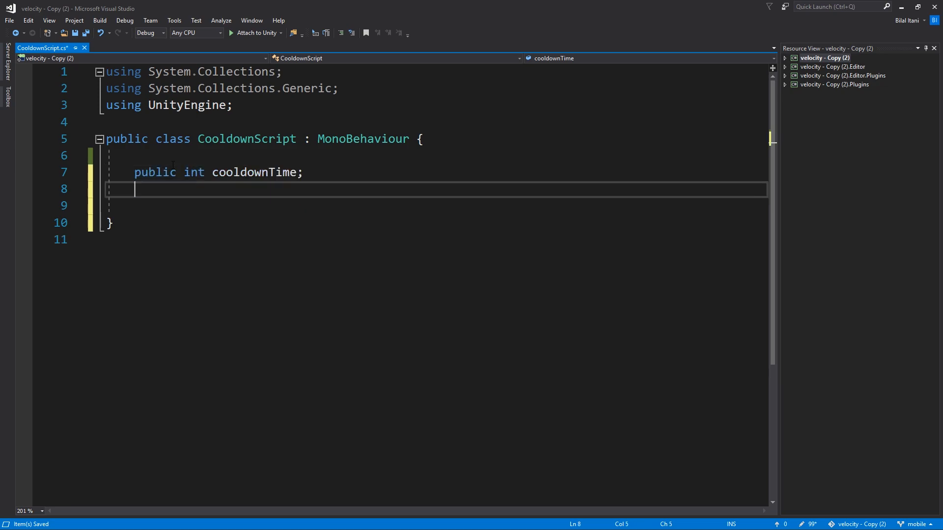
text(public int mn;)
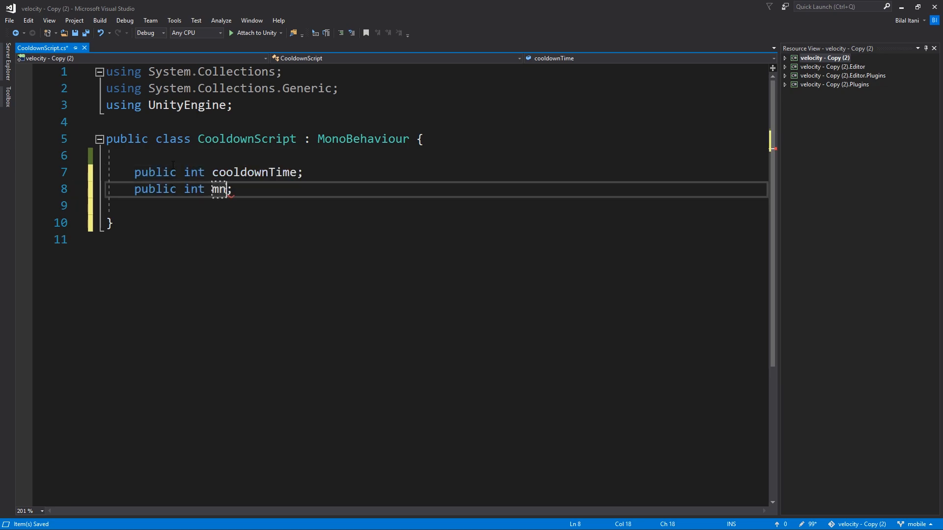
text(private in)
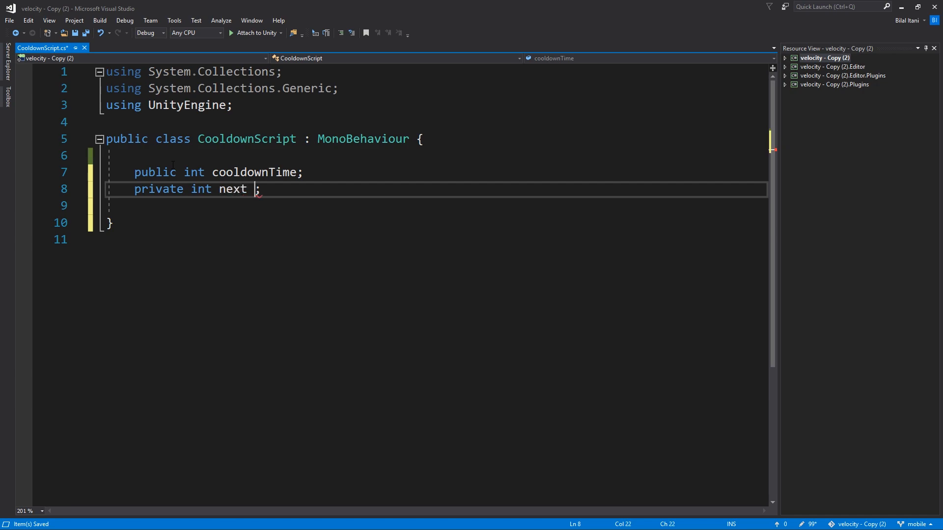
text(FireTime)
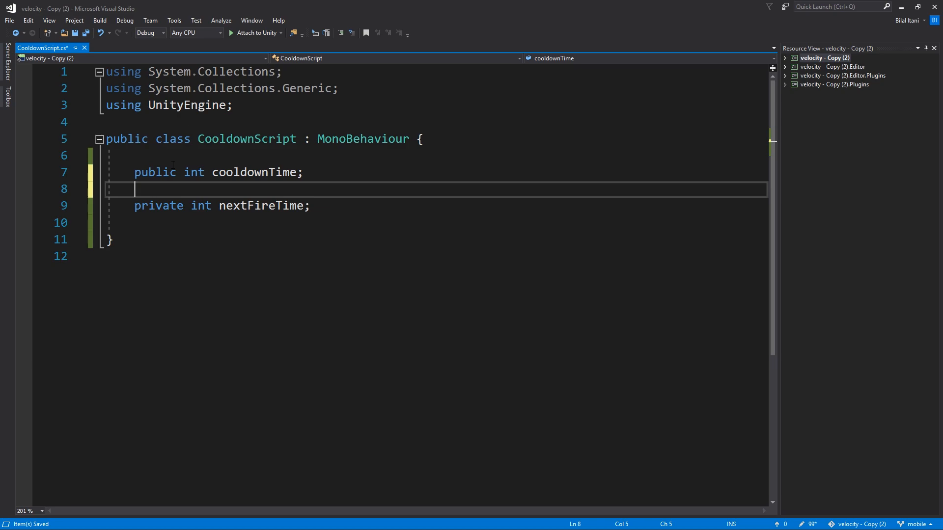
double_click(261, 205)
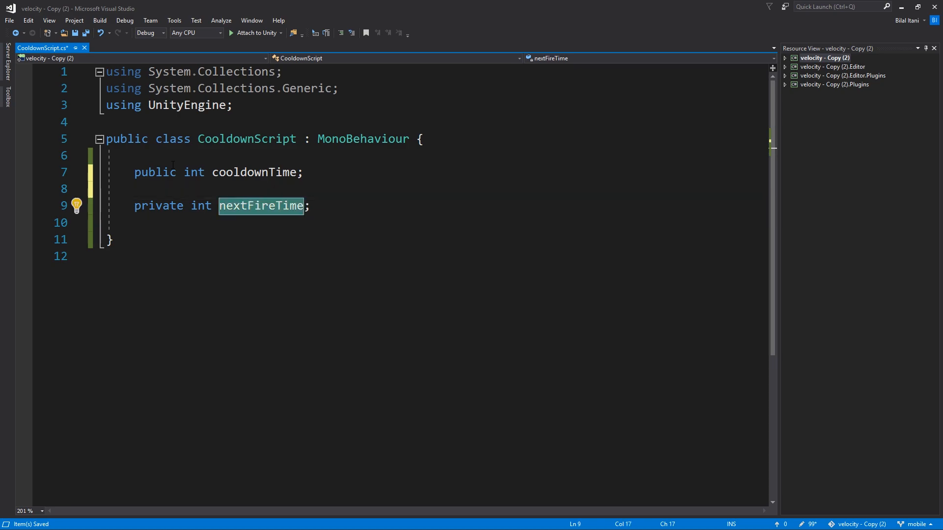
click(253, 172)
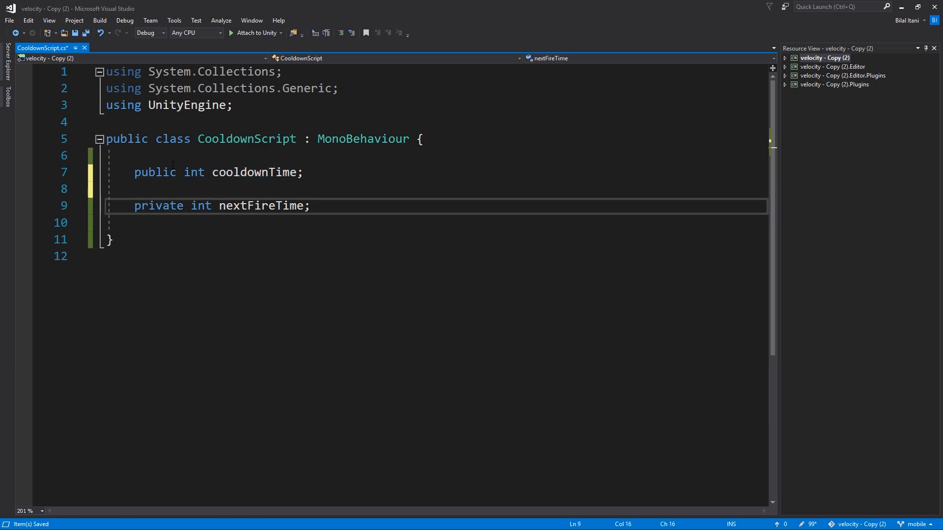
Step: Write an Update method with an if (Input.GetMouseButtonDown(0)) check
text(int)
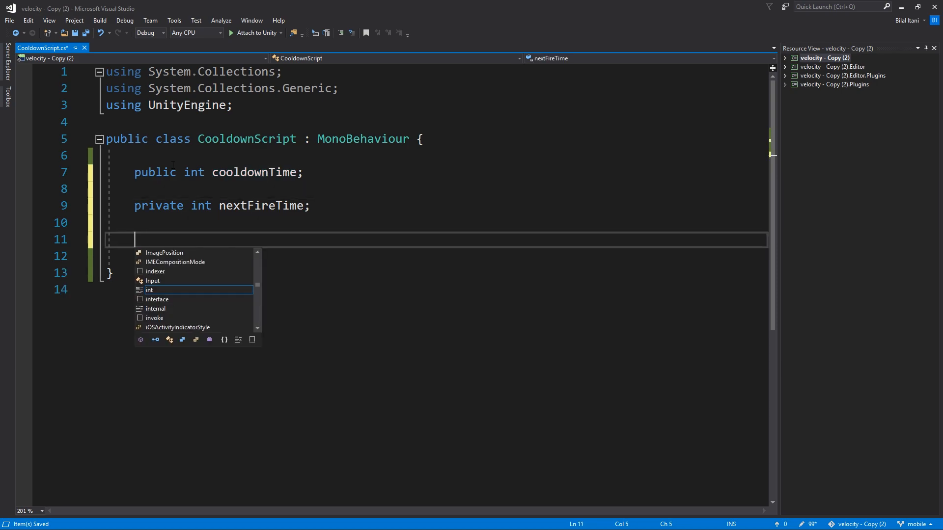
key(Escape)
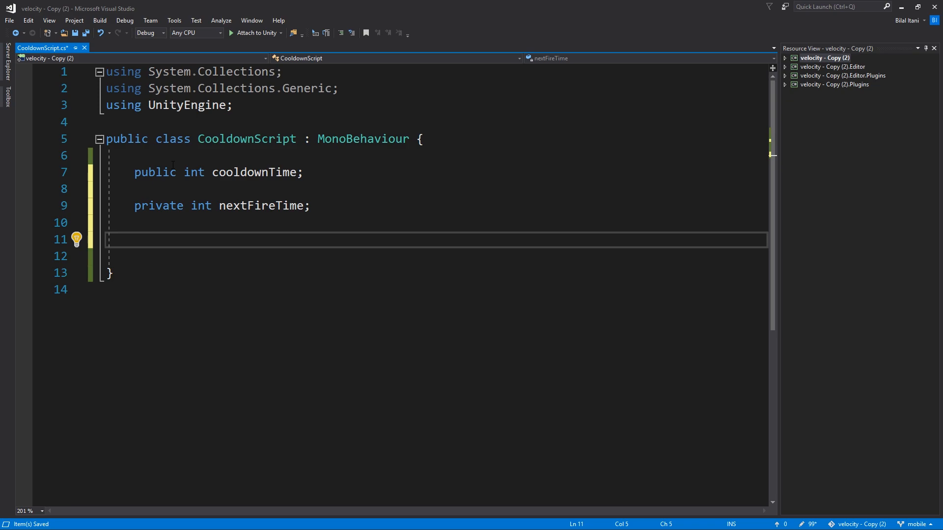
text(private void Update()
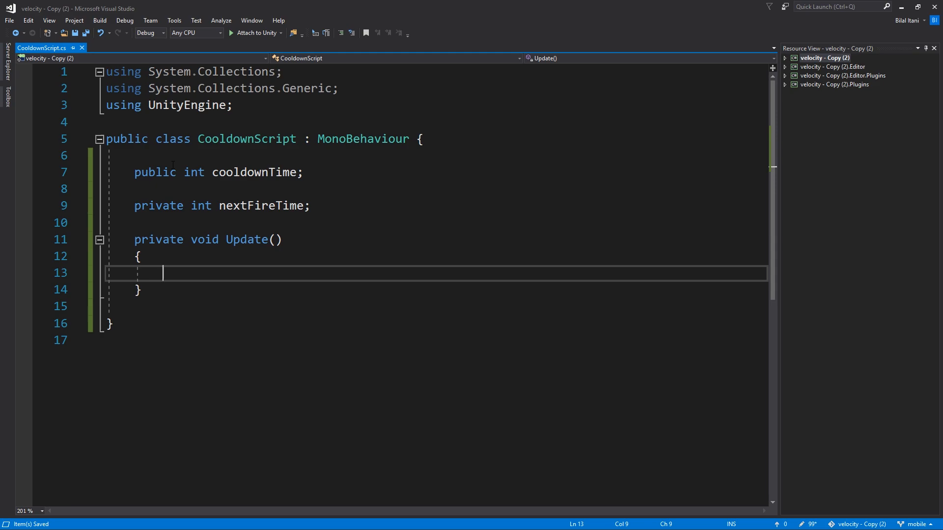
text(oif)
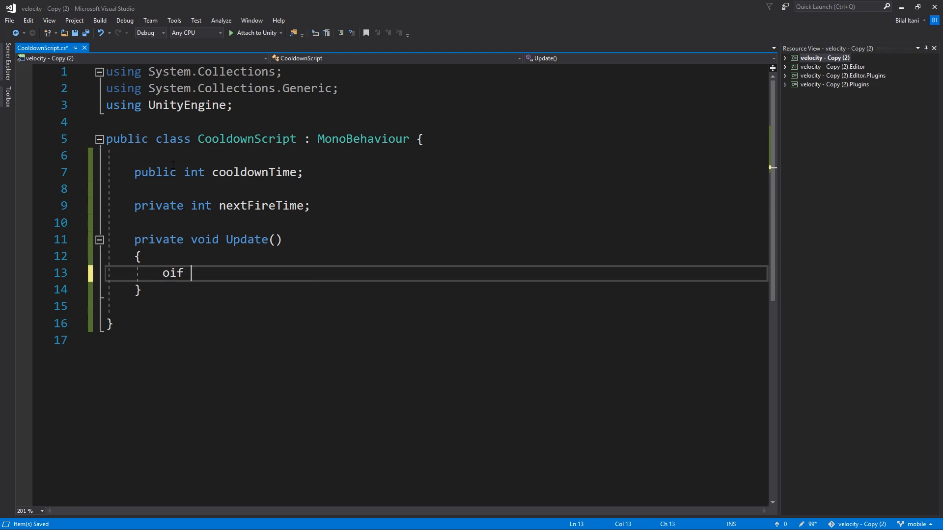
text(if (in)
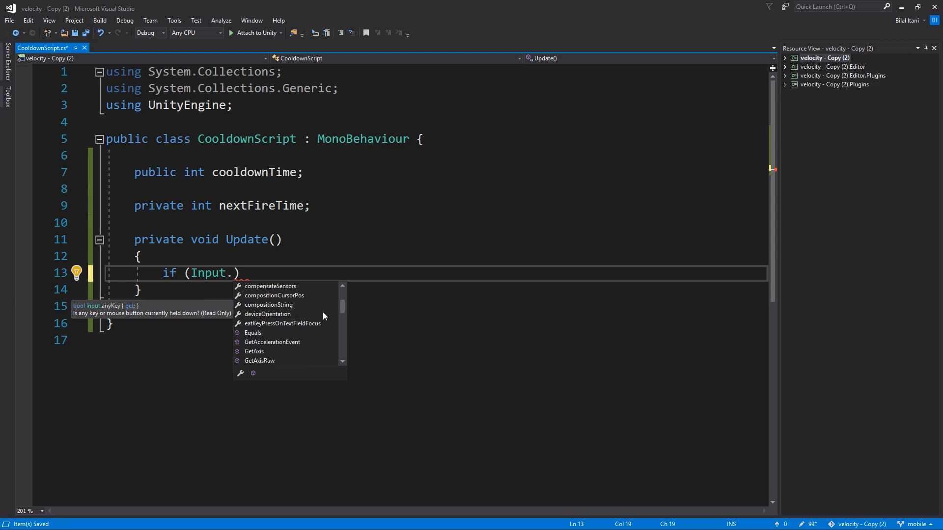
text(GetMouseButtonDown)
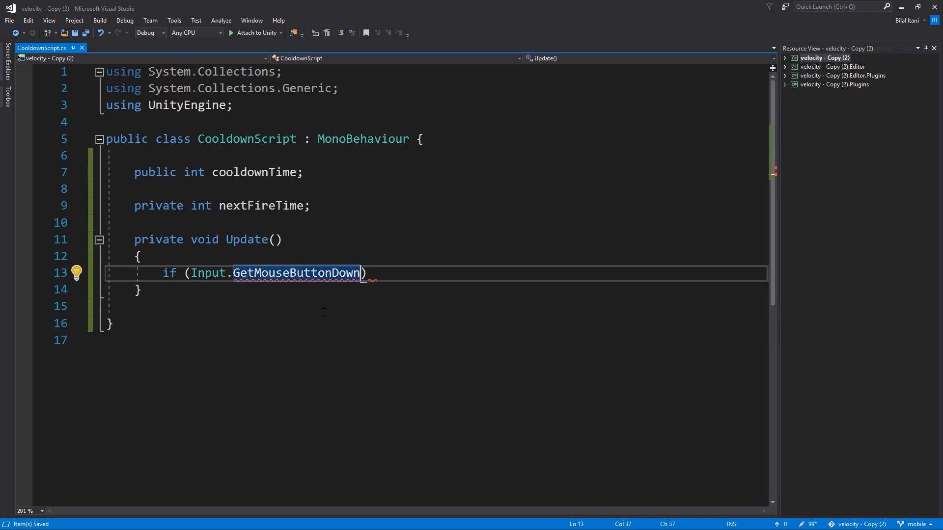
text(())
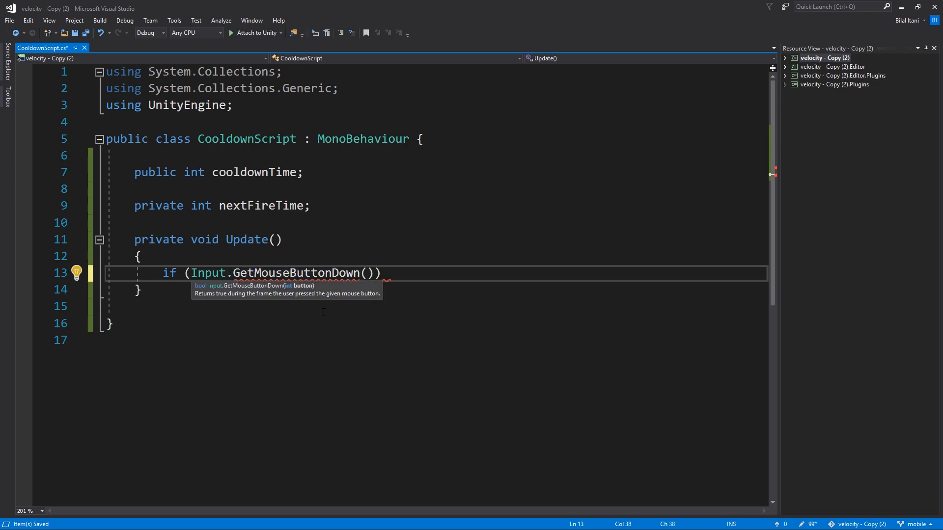
text(0)
text({)
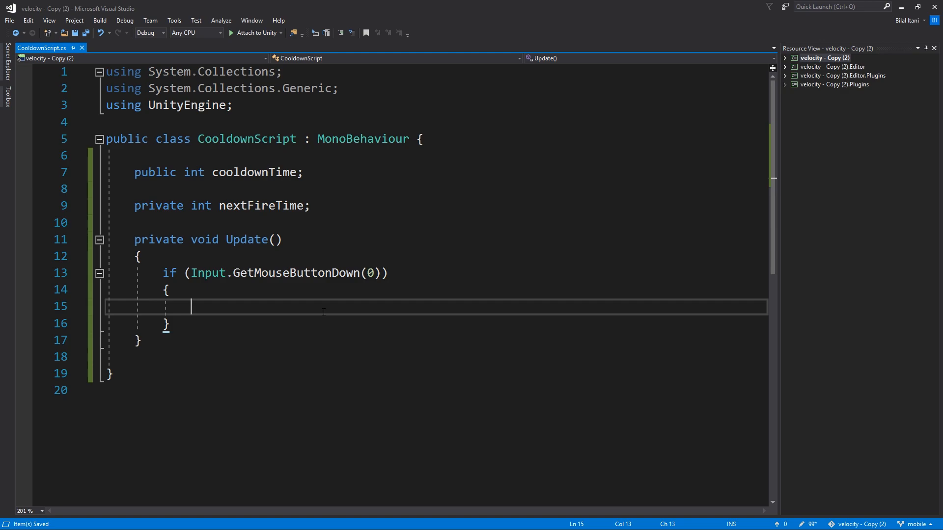
Step: Print "ability used, cooldown started" inside the mouse-click block
text(pri)
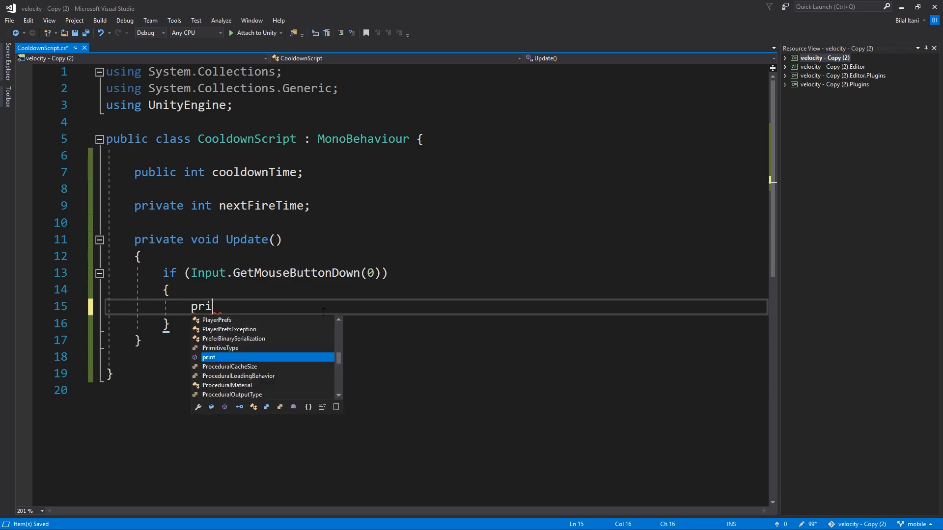
text(nt()
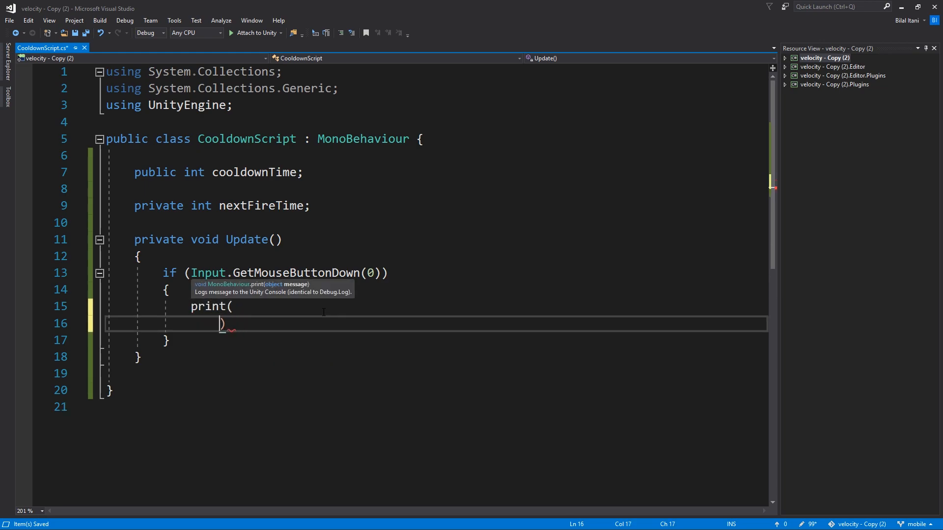
text("")
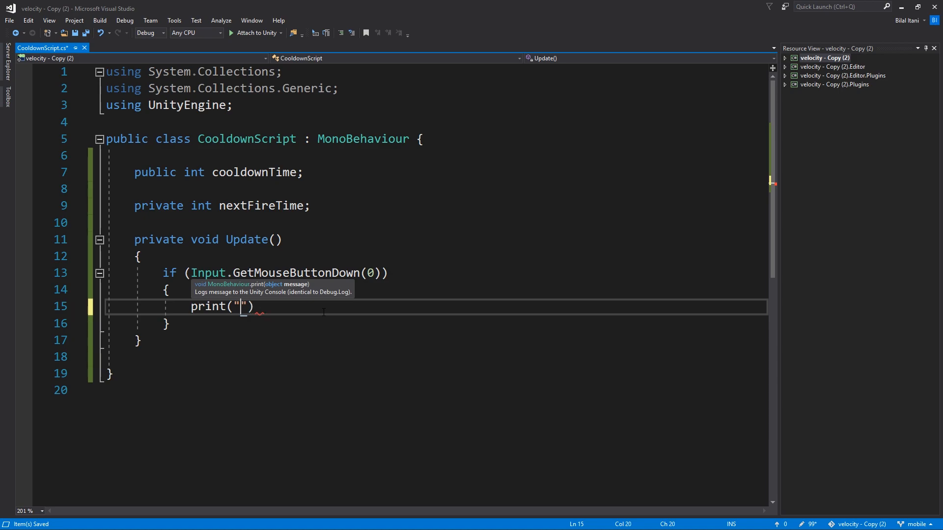
text(ability used, co)
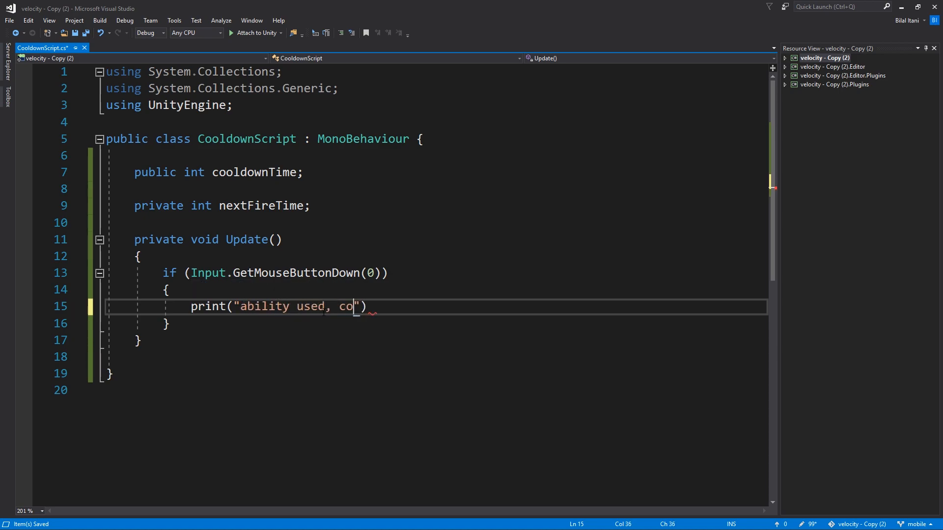
text(oldown starts)
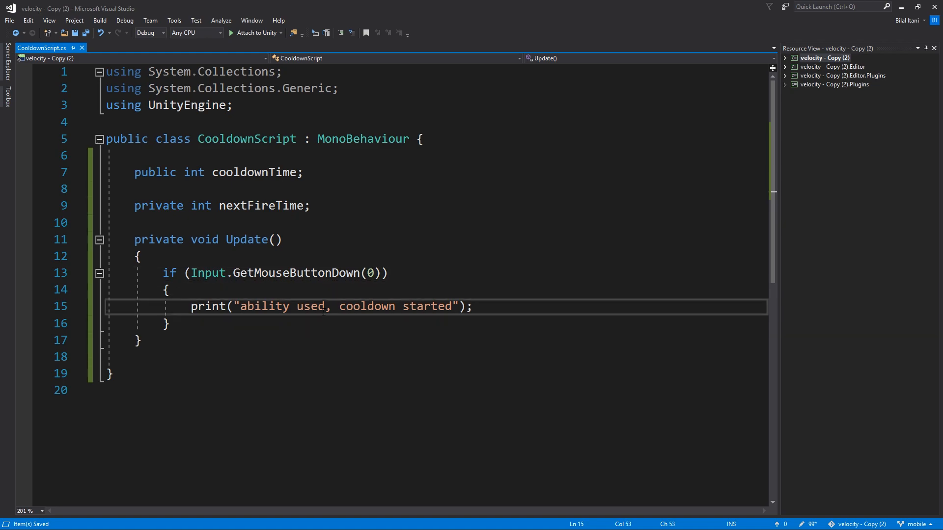
Step: Set nextFireTime = Time.time + cooldownTime on click and change both fields to float
text(nextFireTime)
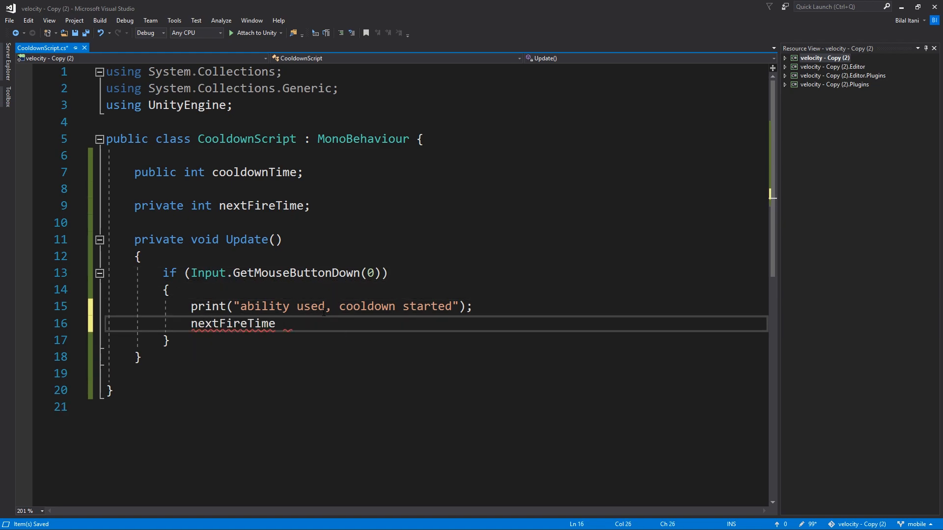
text(= Time.time;)
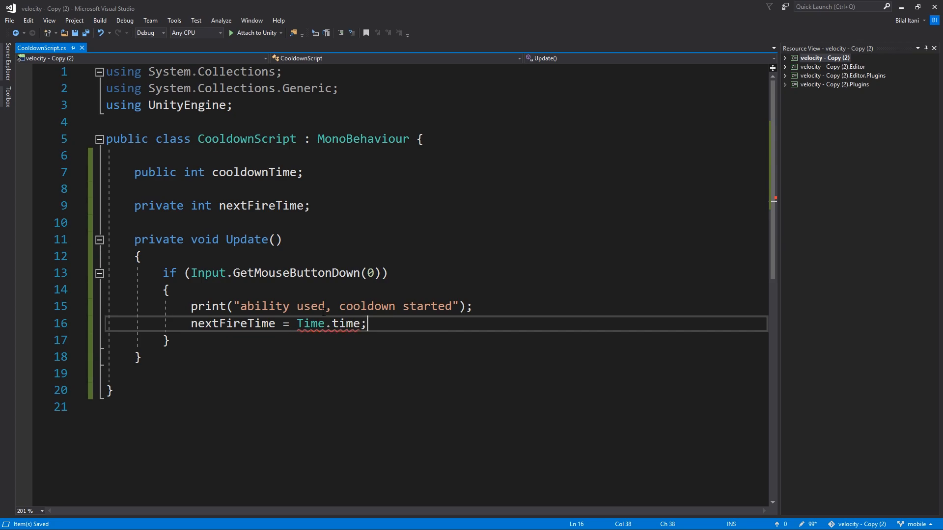
text(+)
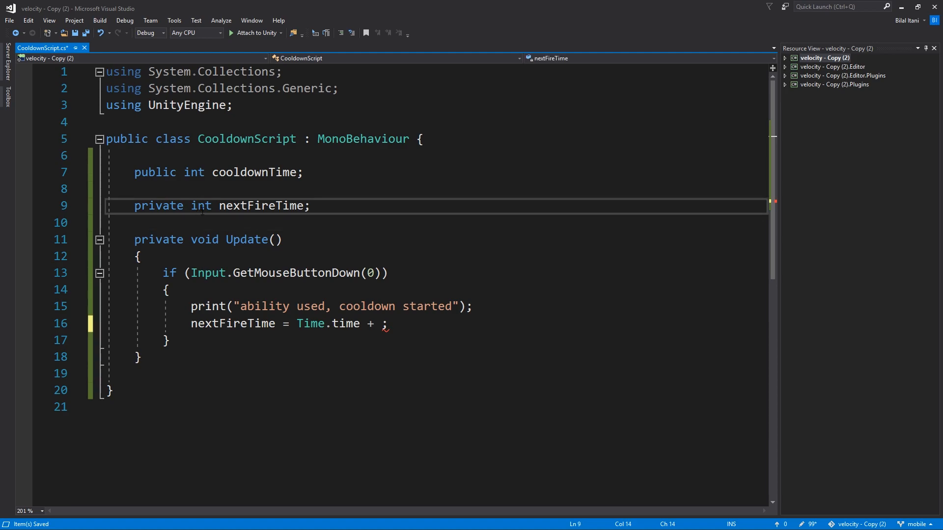
text(float)
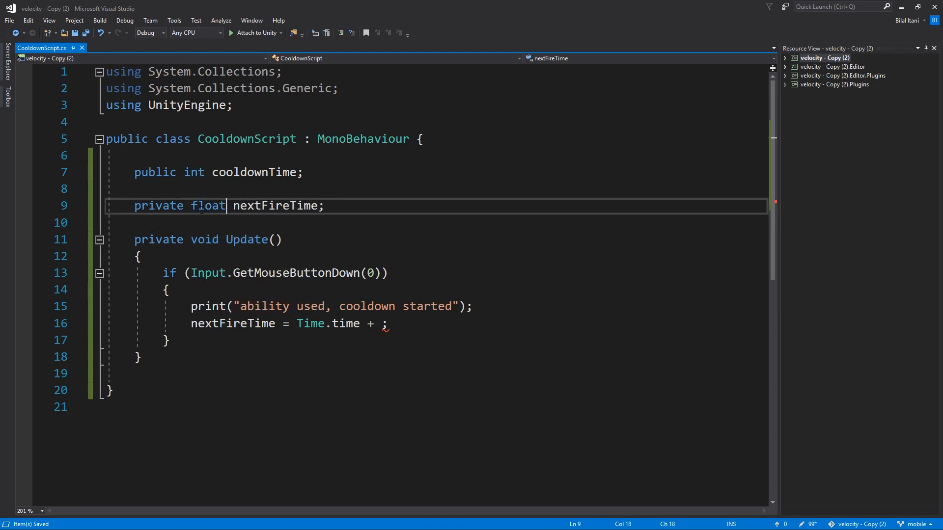
text(float)
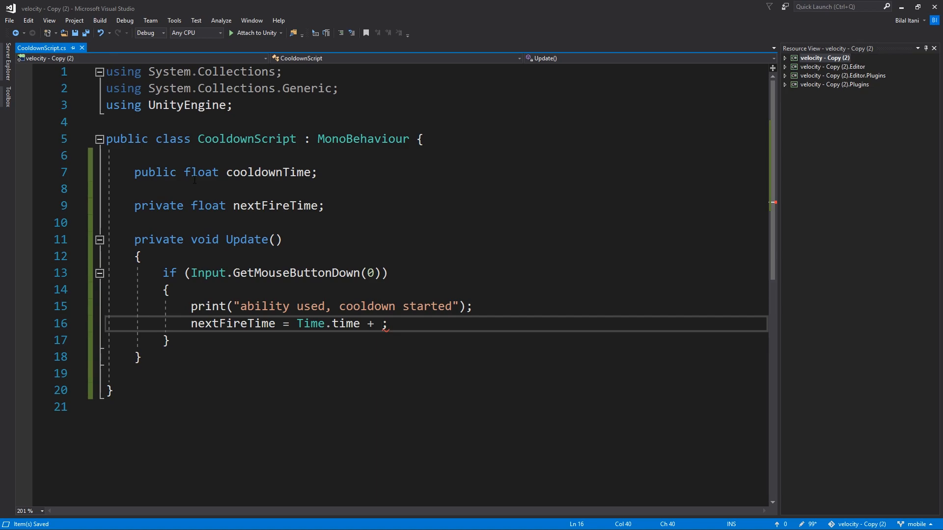
text(coo)
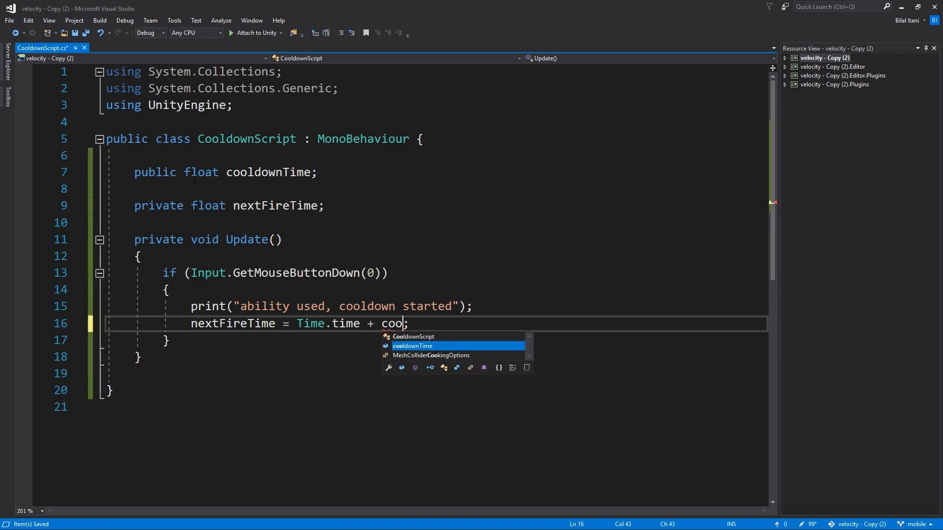
key(Tab)
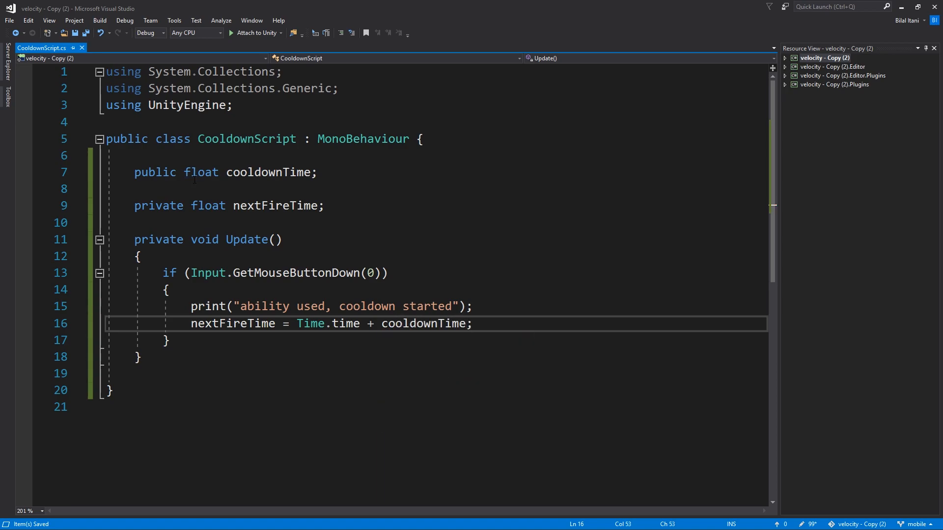
double_click(232, 324)
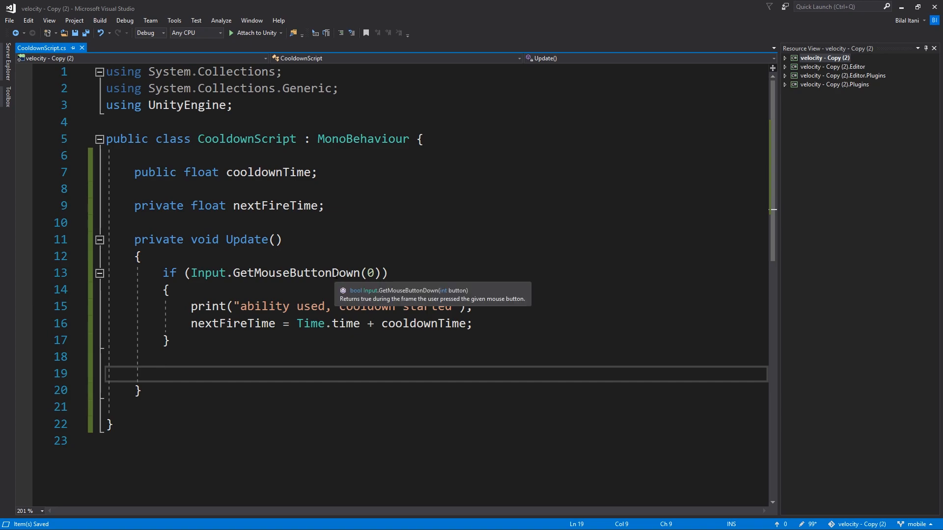
mouse_move(348, 293)
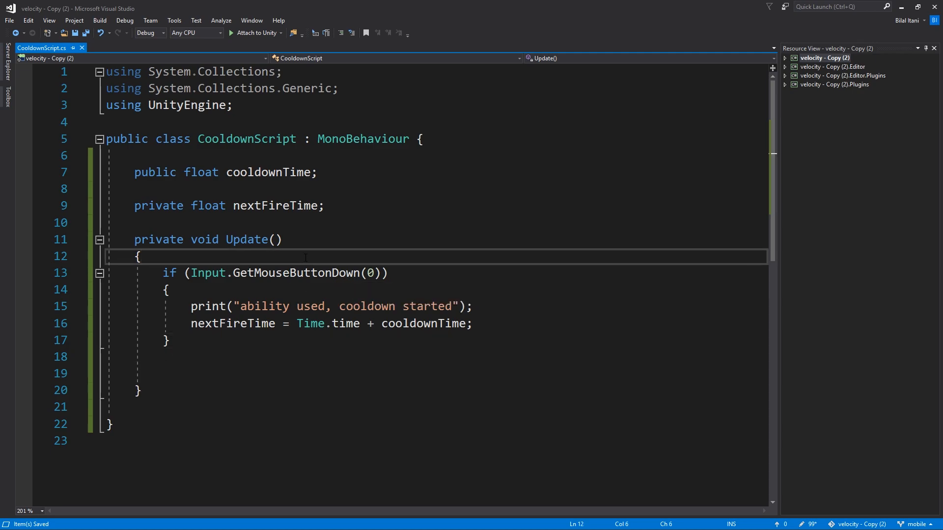
Step: Wrap the click check in if (Time.time > nextFireTime)
text(if (Time.time)
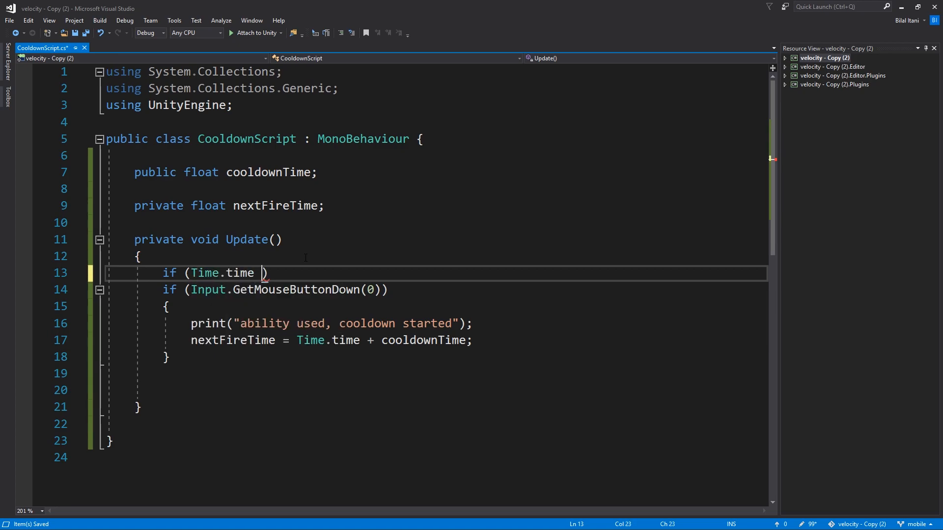
text(> next)
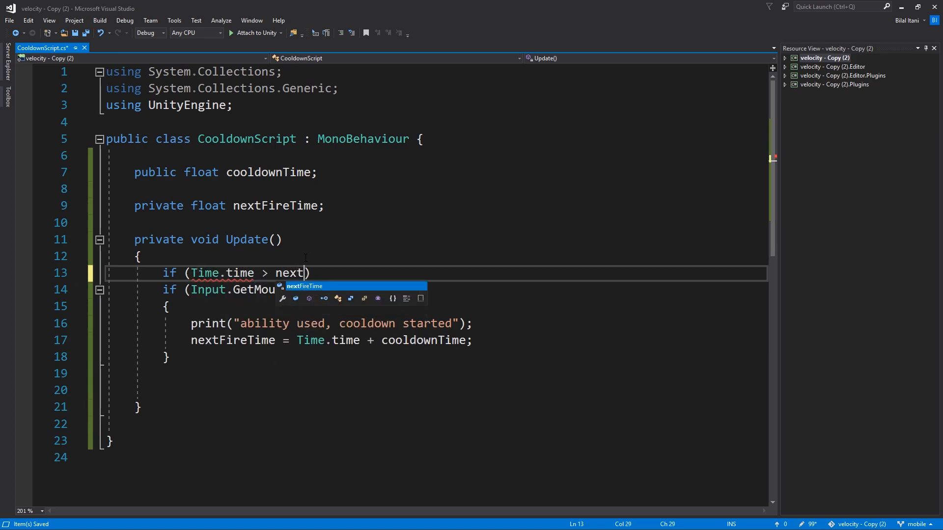
key(Tab)
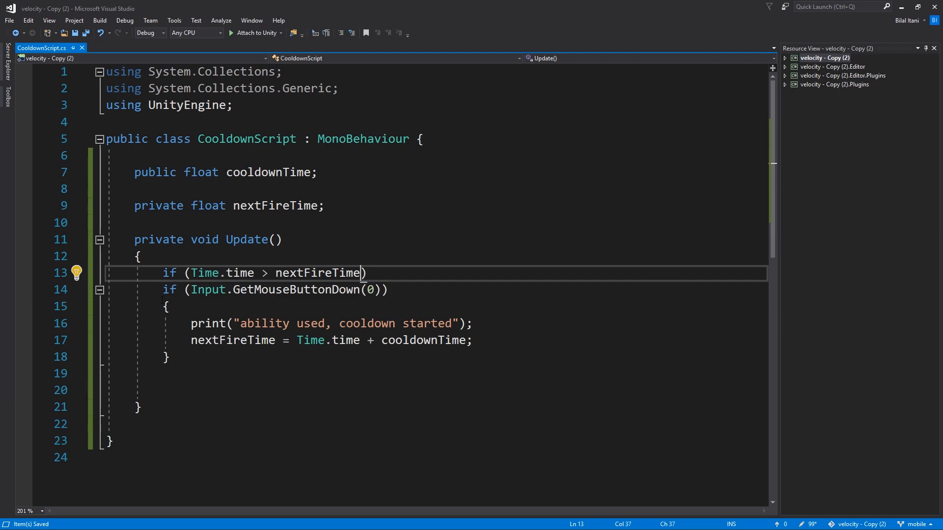
double_click(317, 273)
text( = )
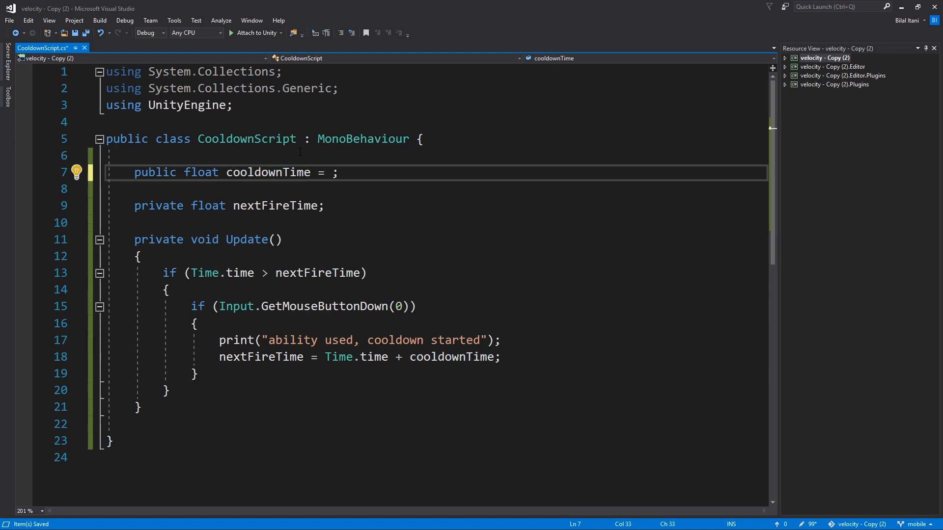
Step: Initialize cooldownTime to 2 and nextFireTime to 0 in the field declarations
text(2)
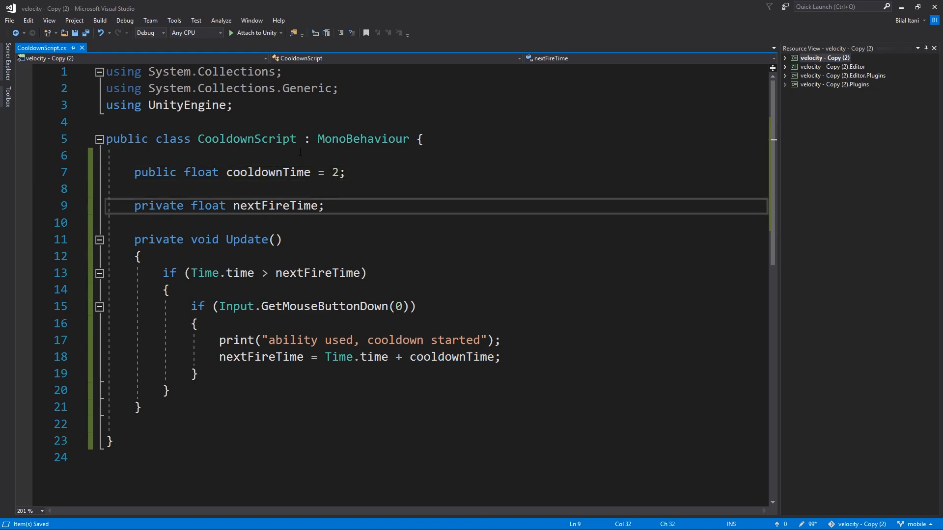
text(=)
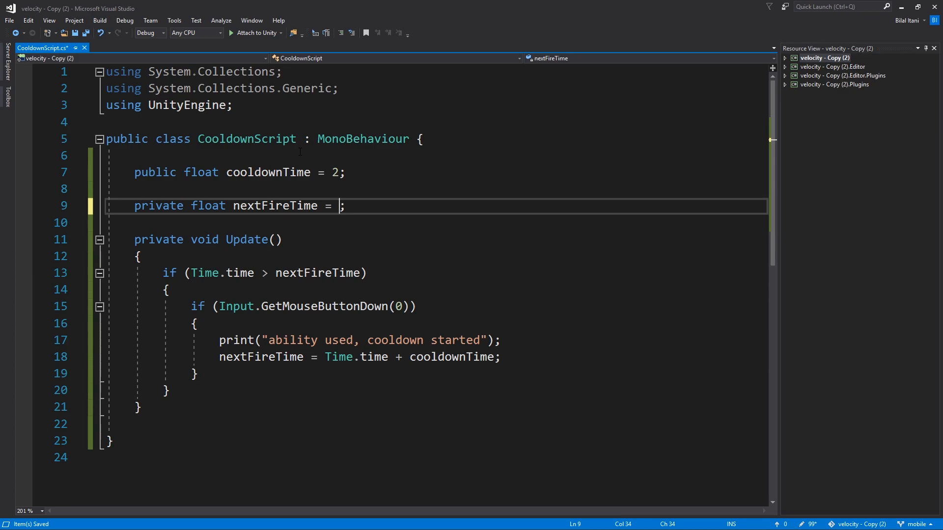
text(0)
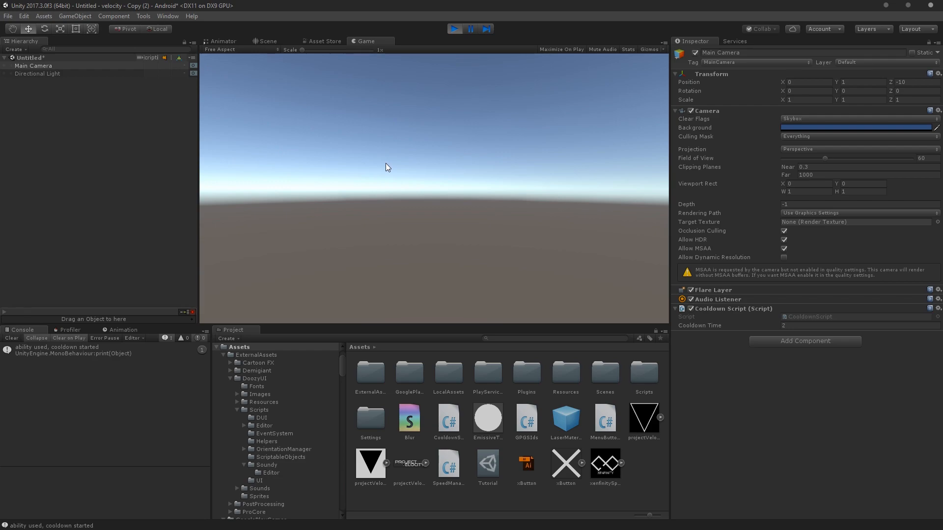
mouse_move(357, 182)
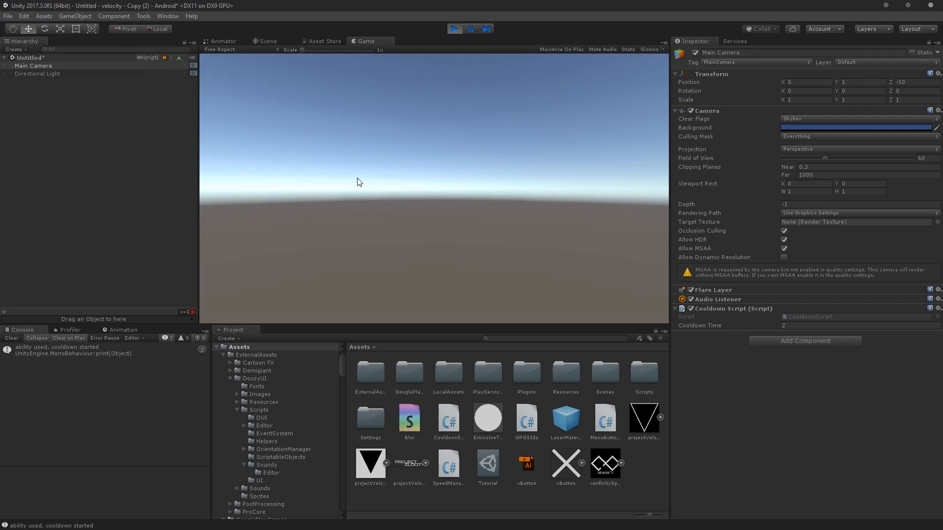
mouse_move(201, 364)
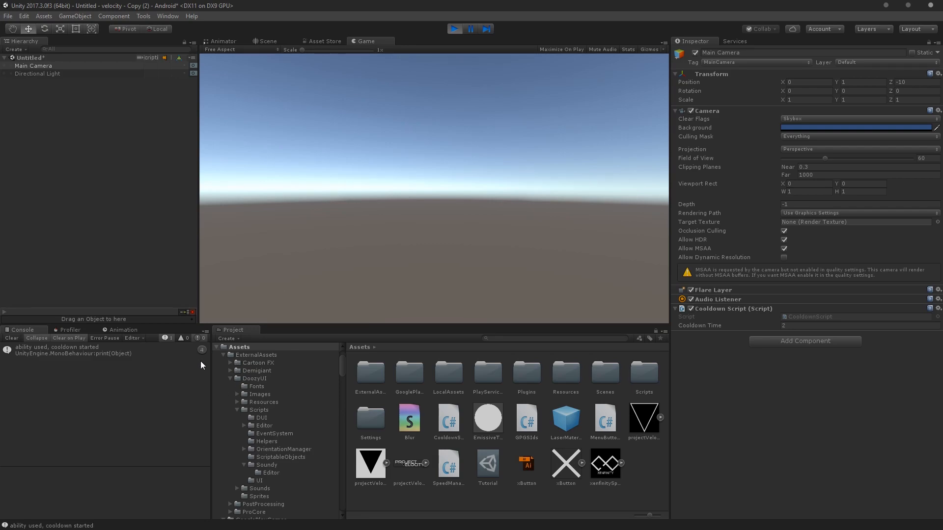